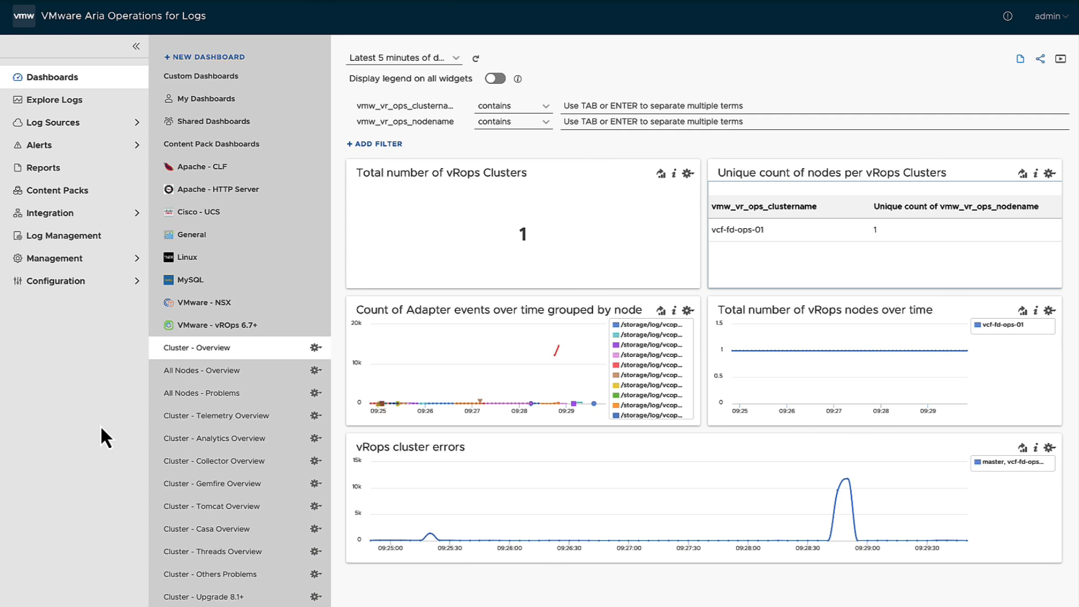
{"action": "mouse_move", "coordinate": [2, 326]}
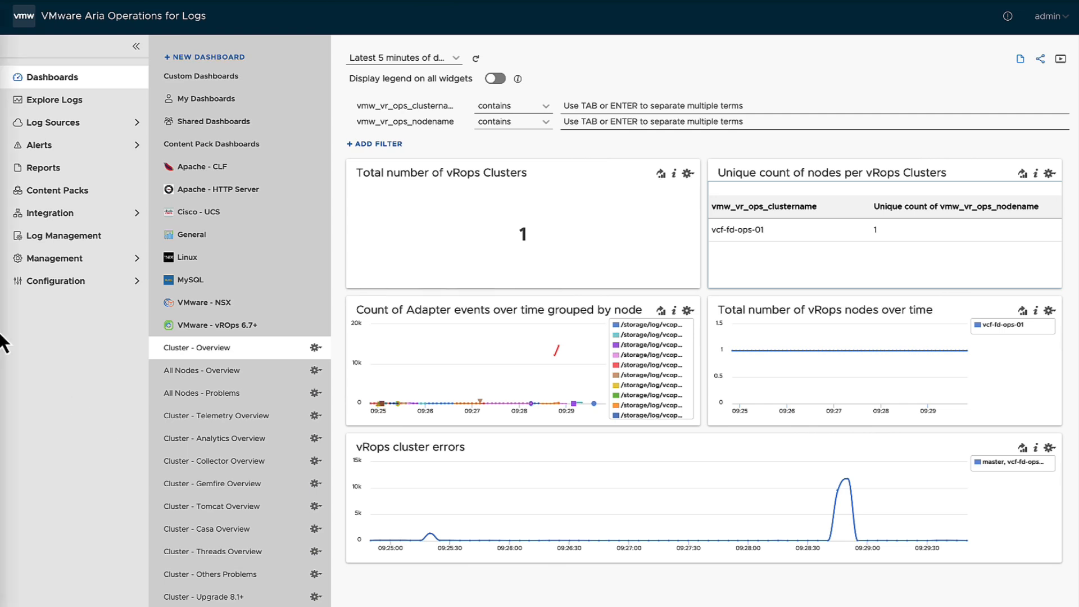
Expand the Integration section in the left navigation to list its integration pages
{"action": "left_click", "coordinate": [45, 213]}
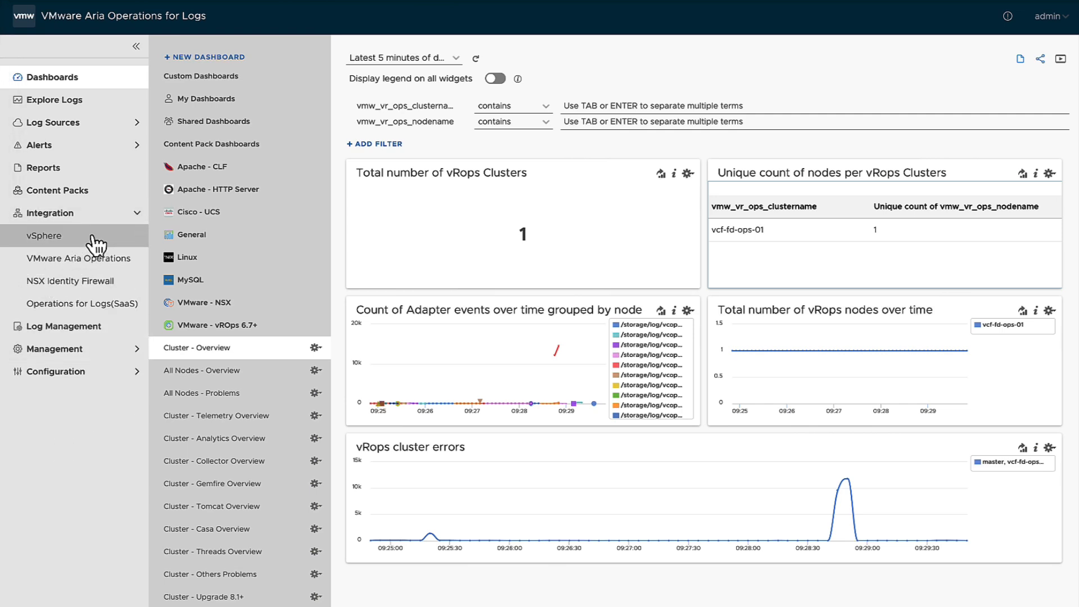
{"action": "mouse_move", "coordinate": [117, 244]}
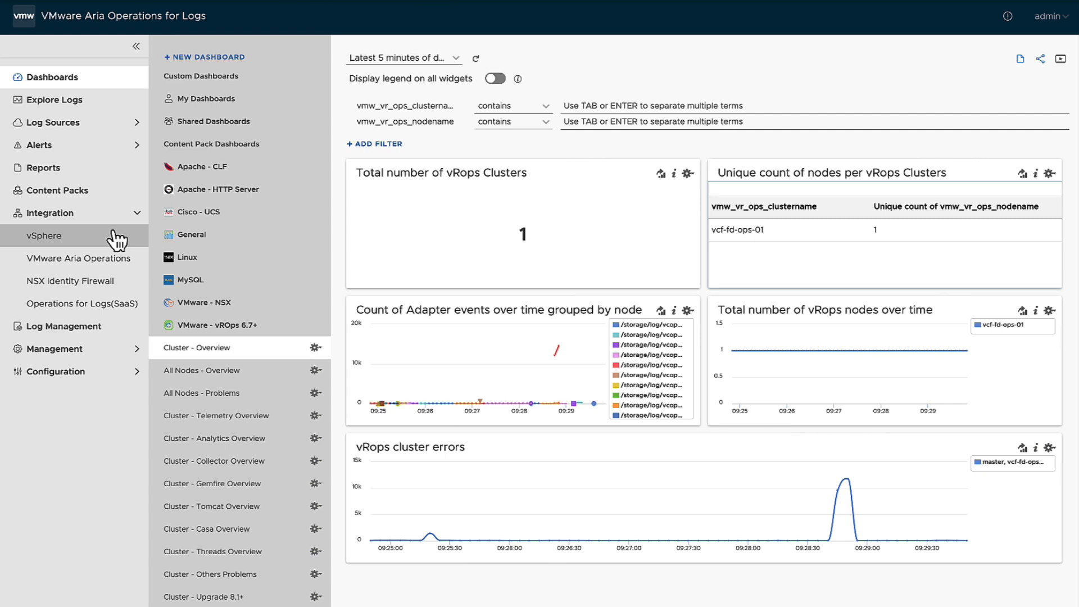
{"action": "mouse_move", "coordinate": [116, 244]}
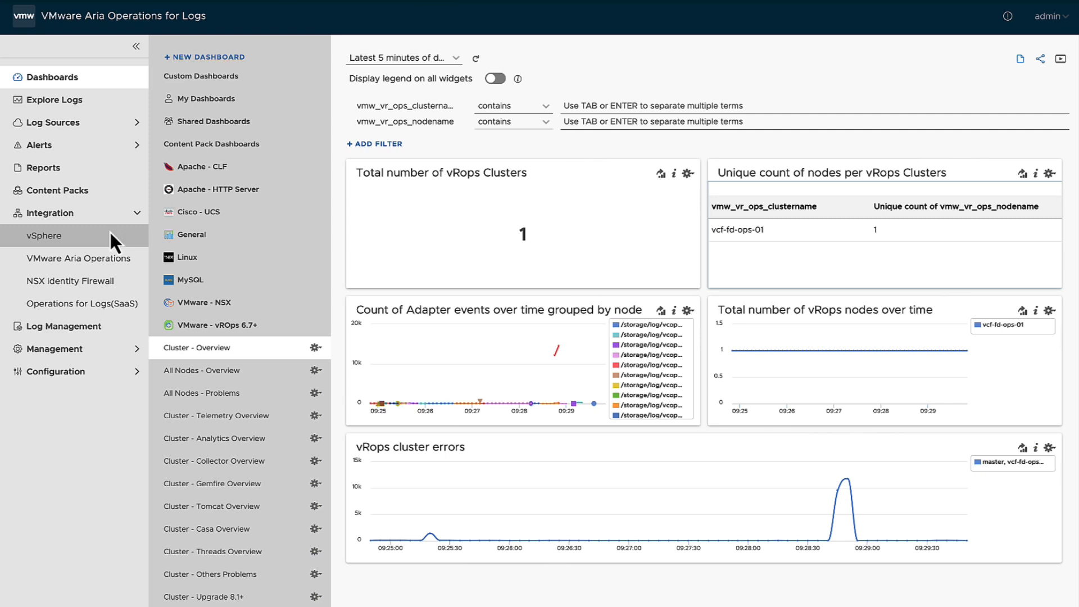
Open the vSphere page and start a blank vCenter Server entry, selecting its Hostname and Tags fields
{"action": "left_click", "coordinate": [44, 235]}
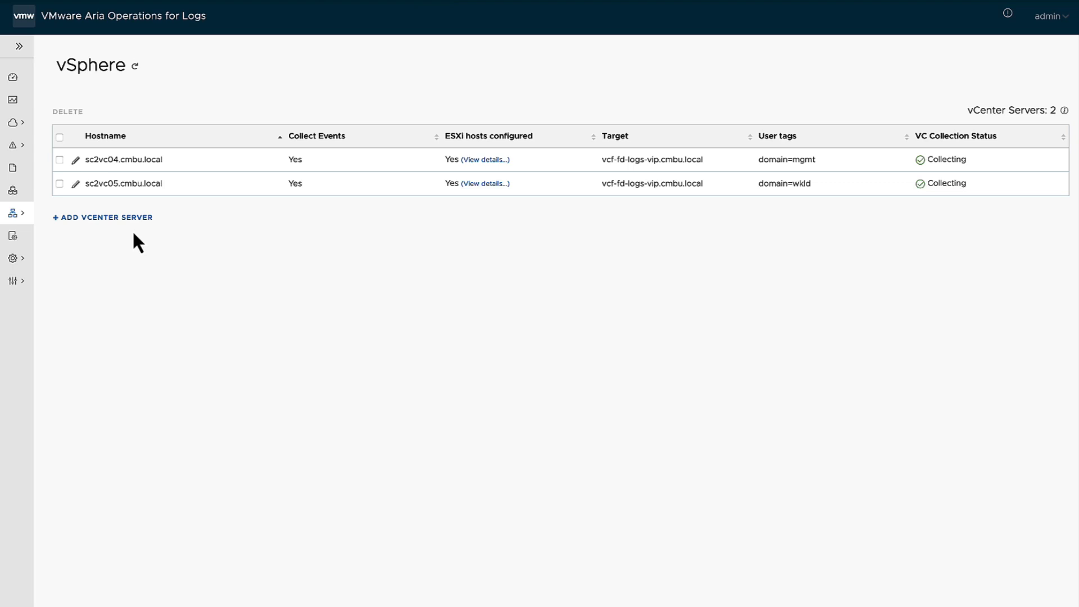
{"action": "left_click", "coordinate": [103, 217]}
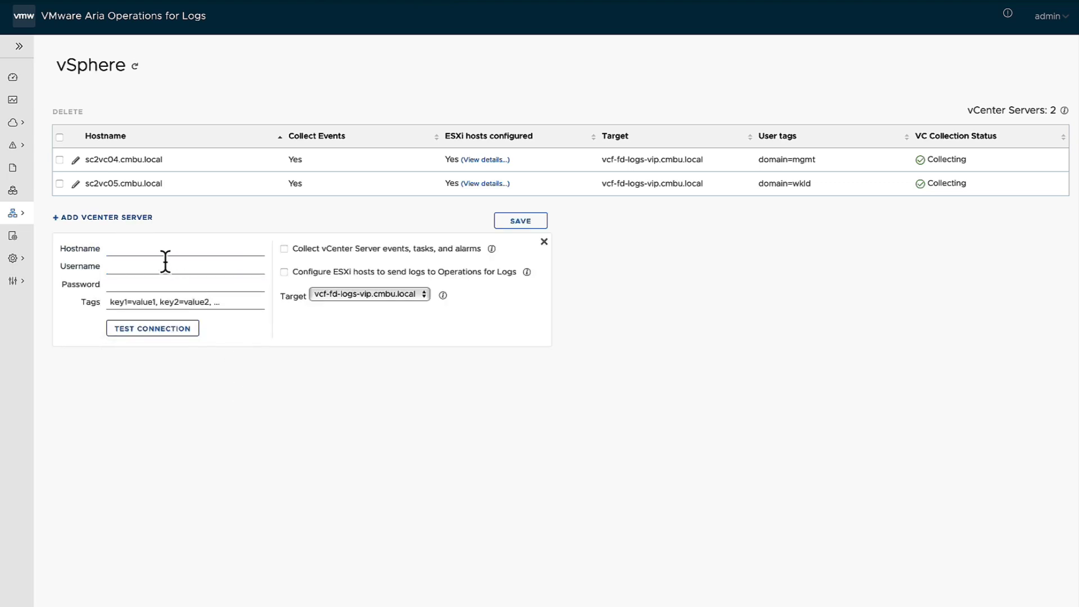
{"action": "left_click", "coordinate": [185, 248]}
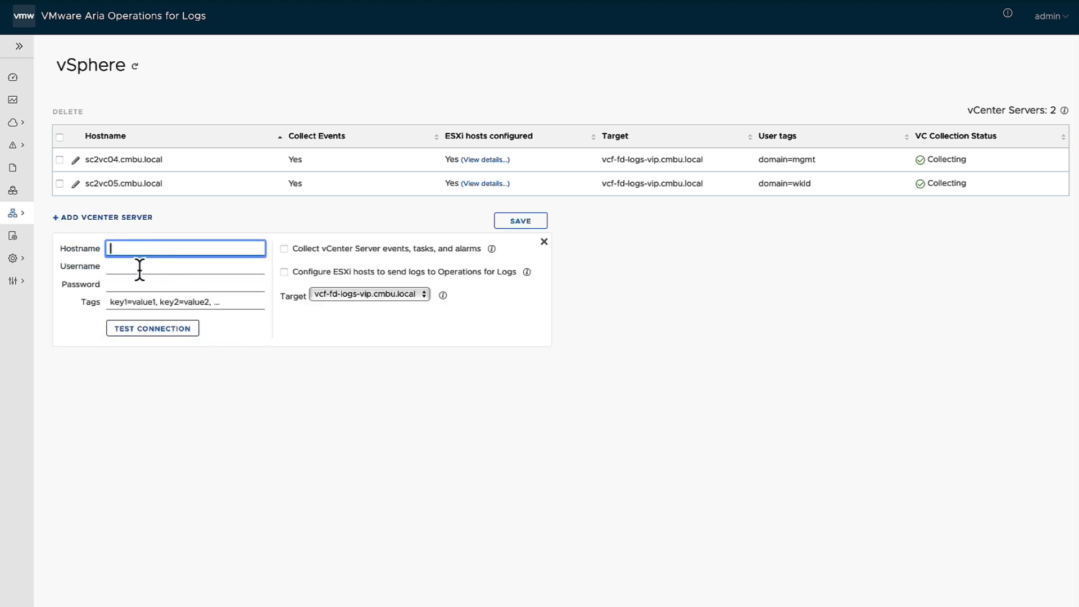
{"action": "left_click", "coordinate": [180, 284]}
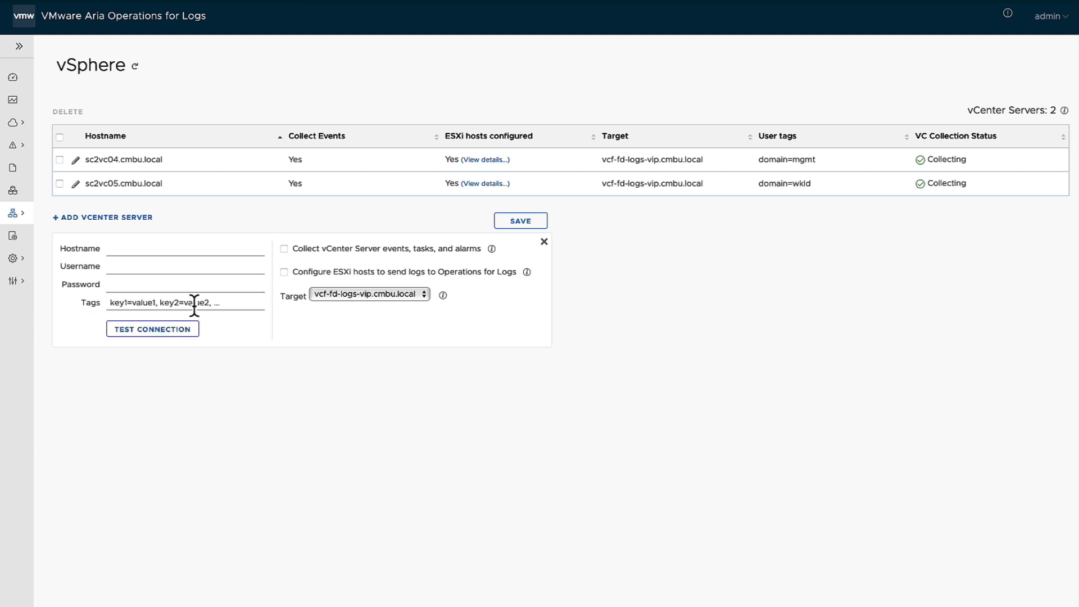
{"action": "left_click", "coordinate": [185, 303]}
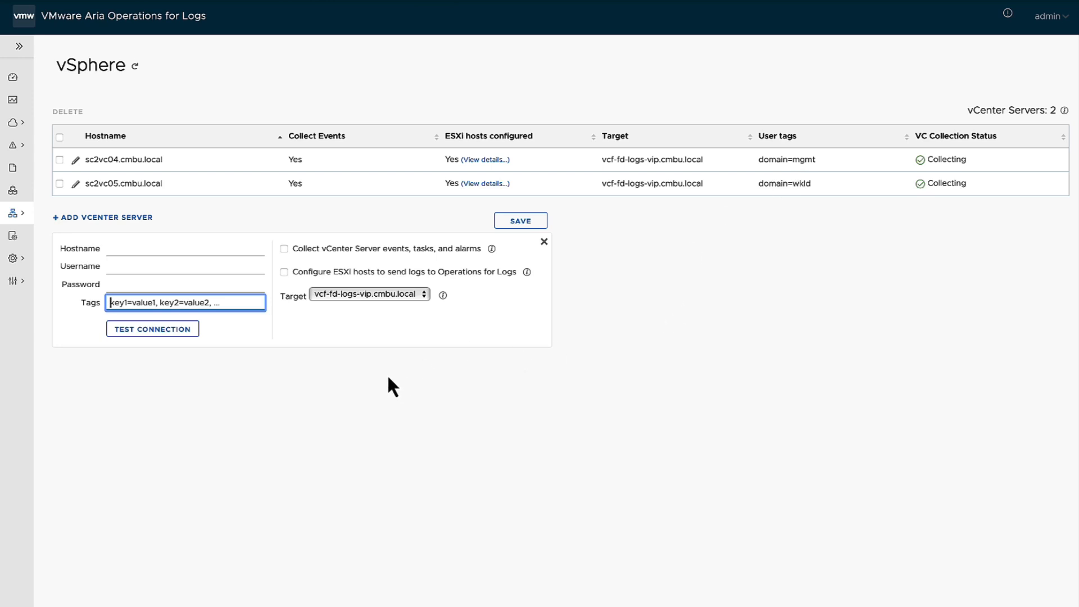
{"action": "mouse_move", "coordinate": [167, 195]}
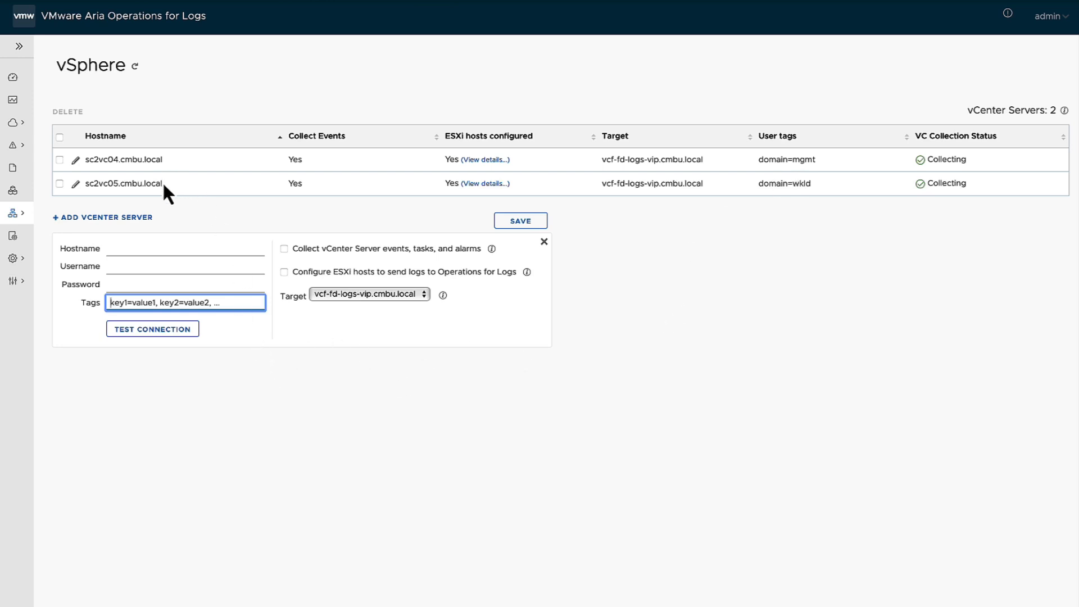
{"action": "mouse_move", "coordinate": [195, 158]}
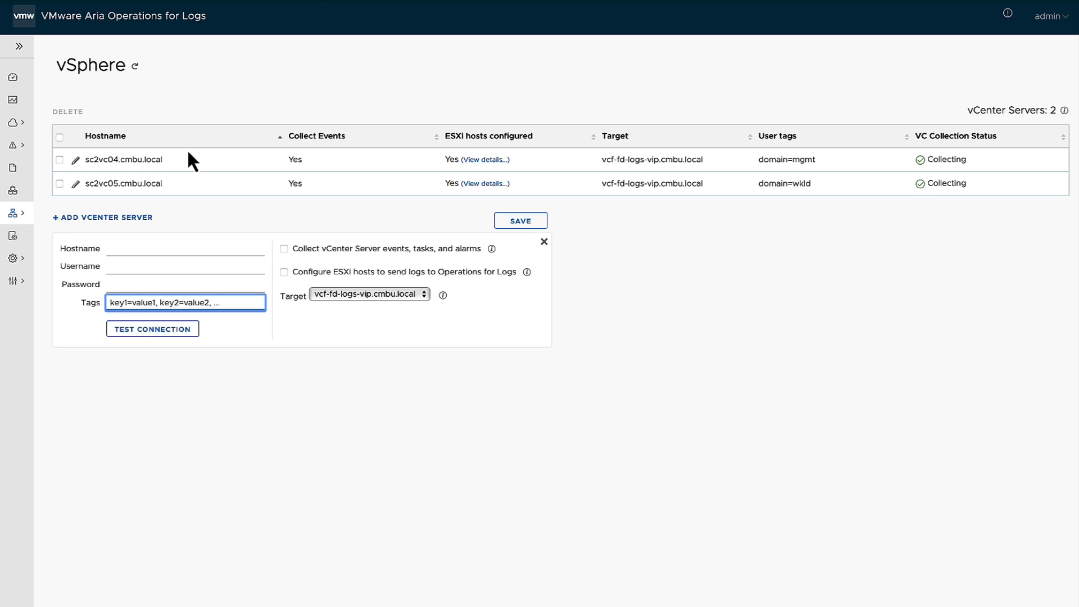
{"action": "left_click", "coordinate": [155, 303]}
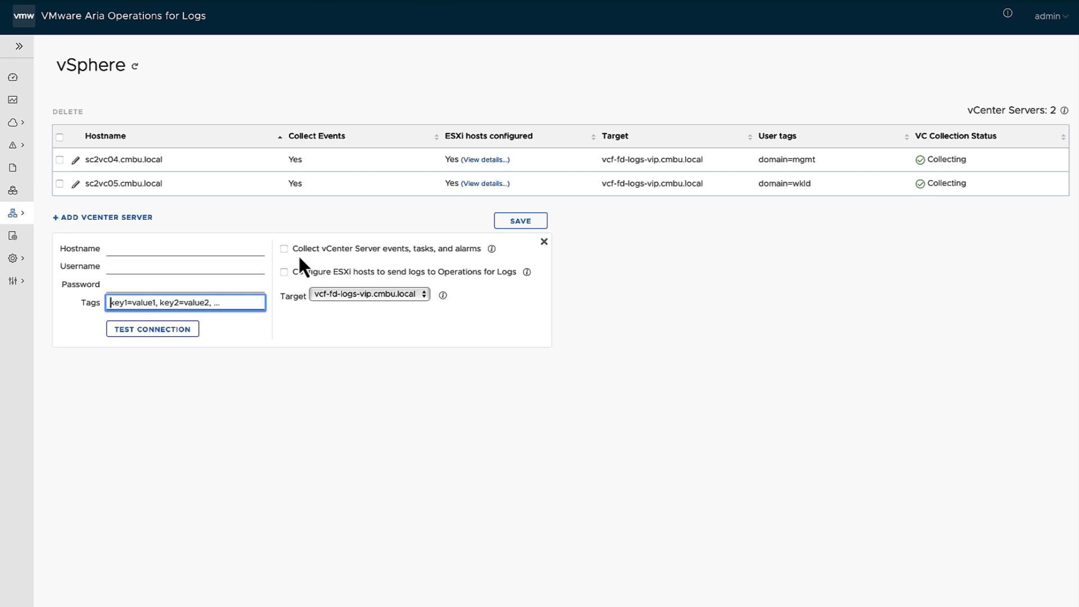
{"action": "mouse_move", "coordinate": [364, 262]}
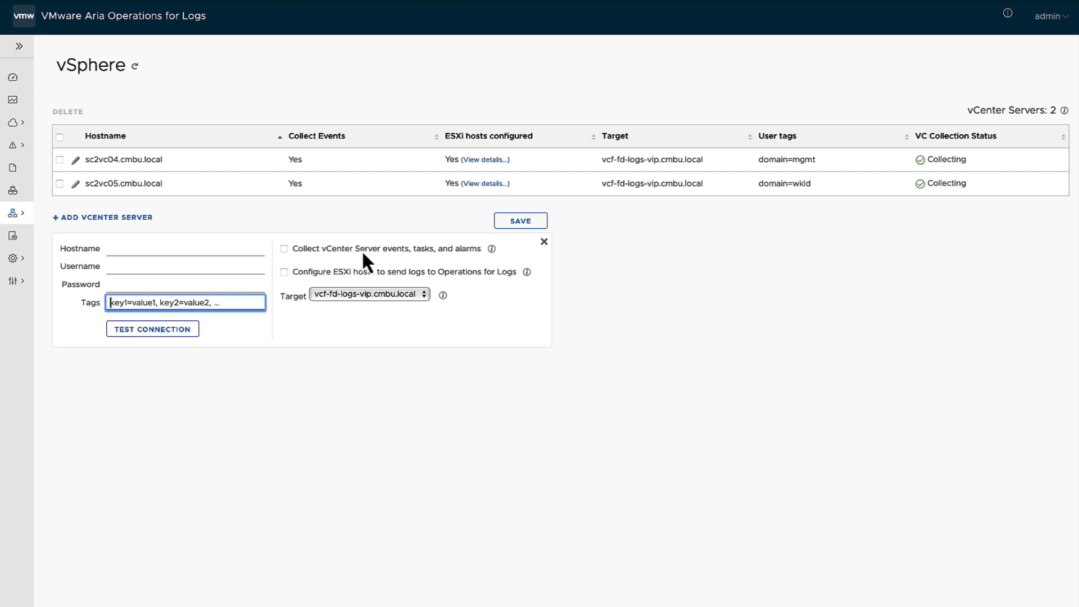
{"action": "mouse_move", "coordinate": [352, 292]}
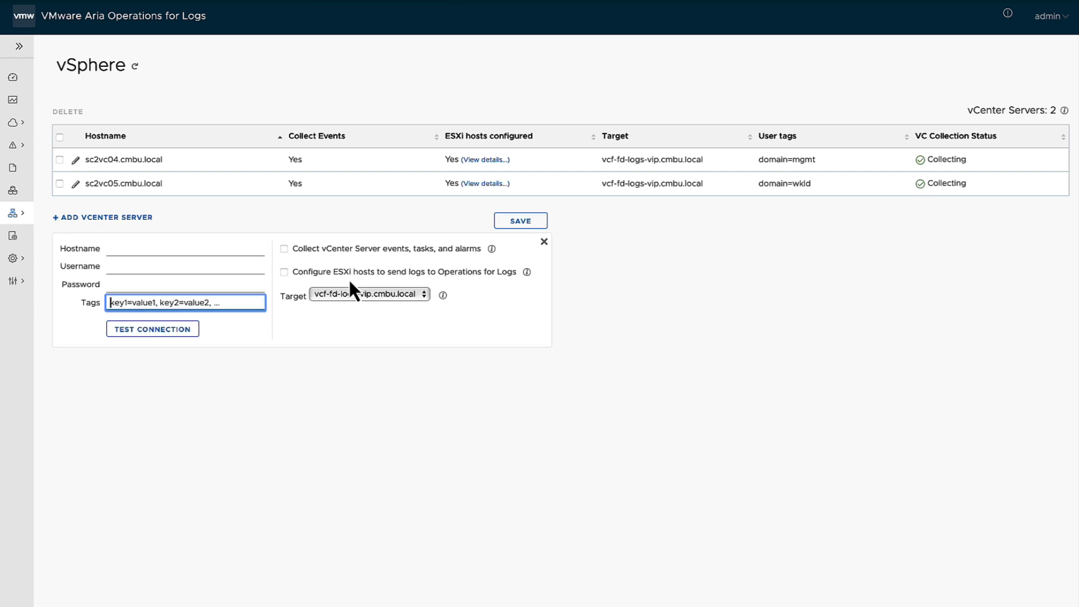
{"action": "mouse_move", "coordinate": [366, 296]}
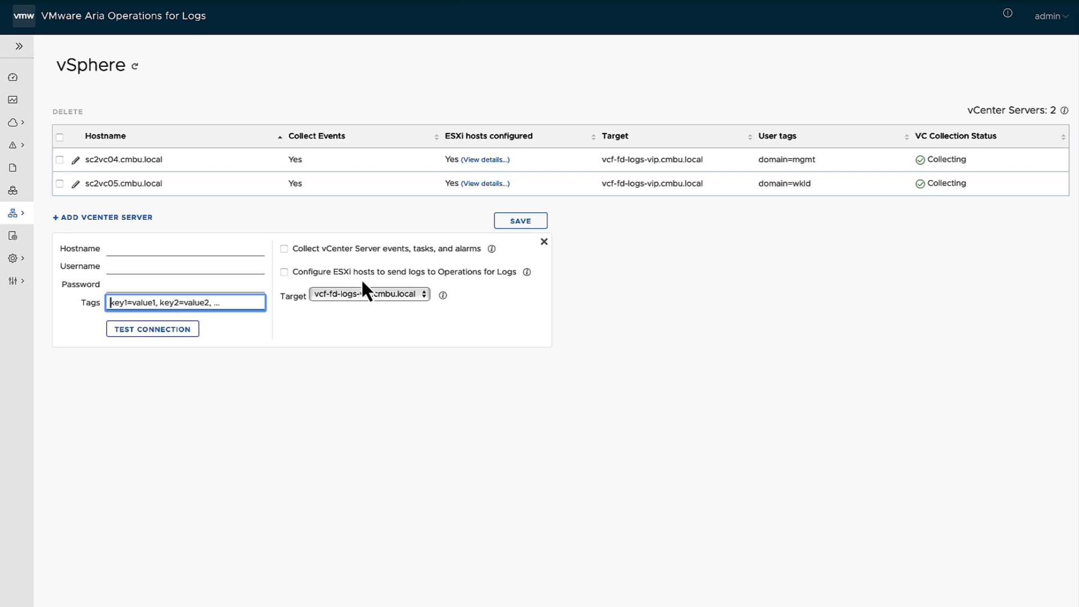
Open the Target dropdown of the new vCenter Server form
{"action": "left_click", "coordinate": [369, 294]}
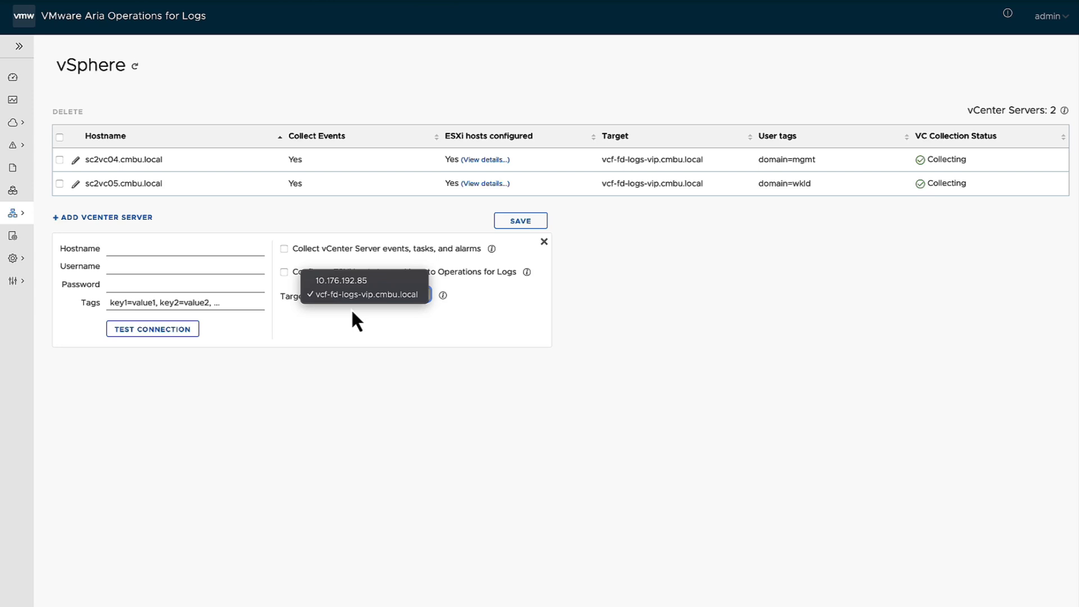
{"action": "mouse_move", "coordinate": [388, 412]}
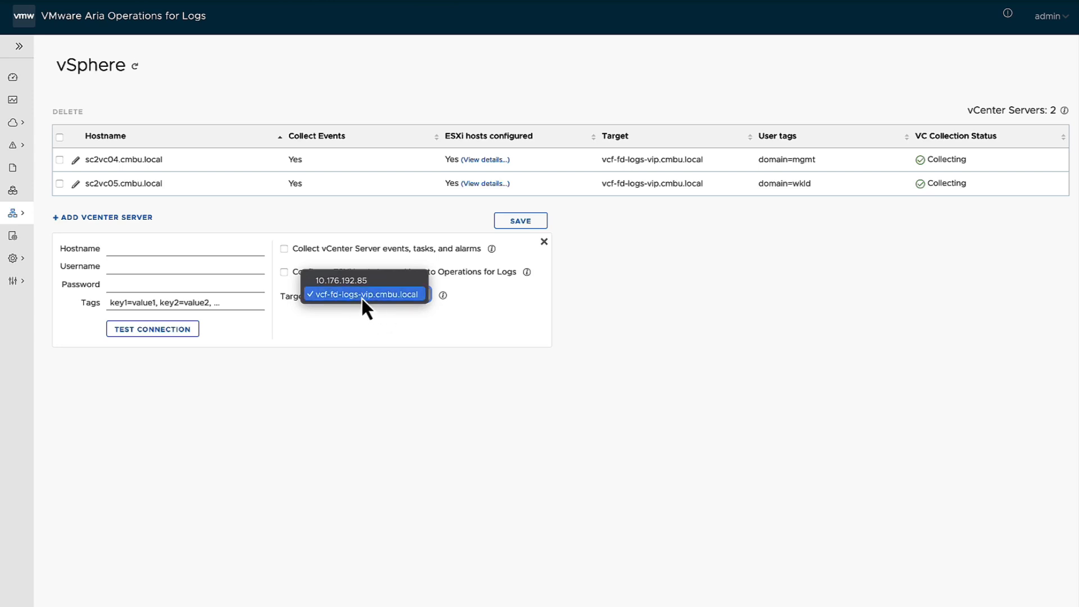
Keep vcf-fd-logs-vip.cmbu.local as the target, then expand the sidebar menu
{"action": "left_click", "coordinate": [364, 294]}
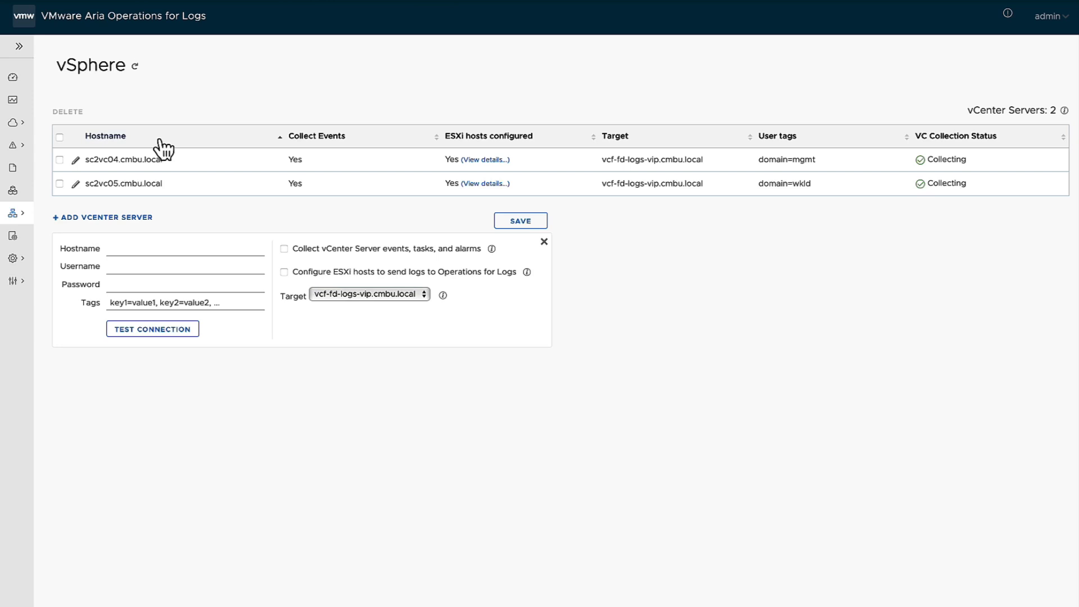
{"action": "left_click", "coordinate": [22, 45]}
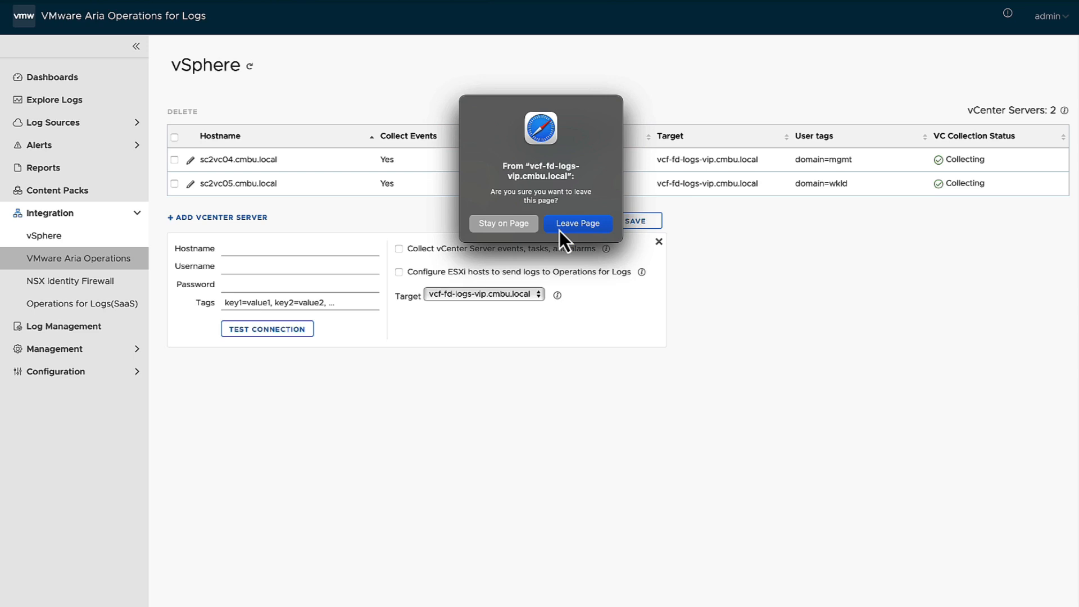
Leave the page unsaved to reach the VMware Aria Operations Integration settings
{"action": "left_click", "coordinate": [577, 223]}
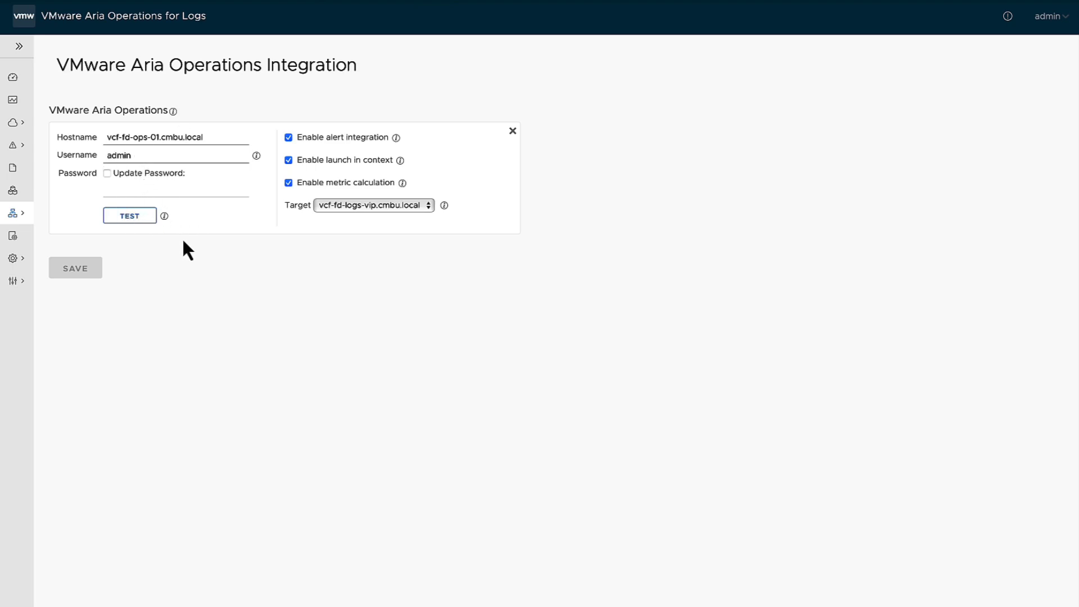
{"action": "mouse_move", "coordinate": [345, 157]}
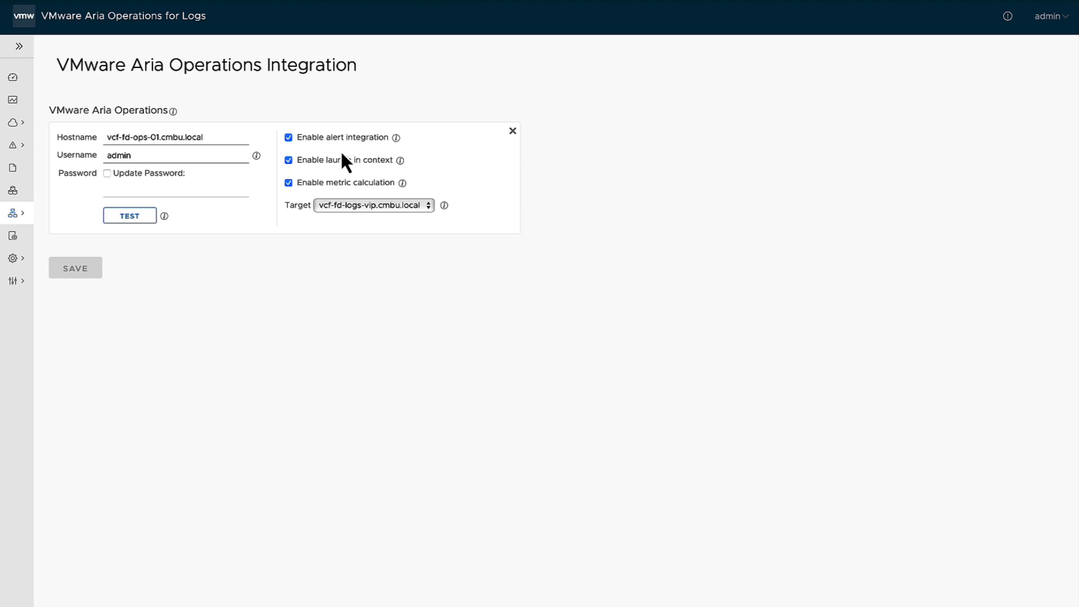
{"action": "mouse_move", "coordinate": [191, 316]}
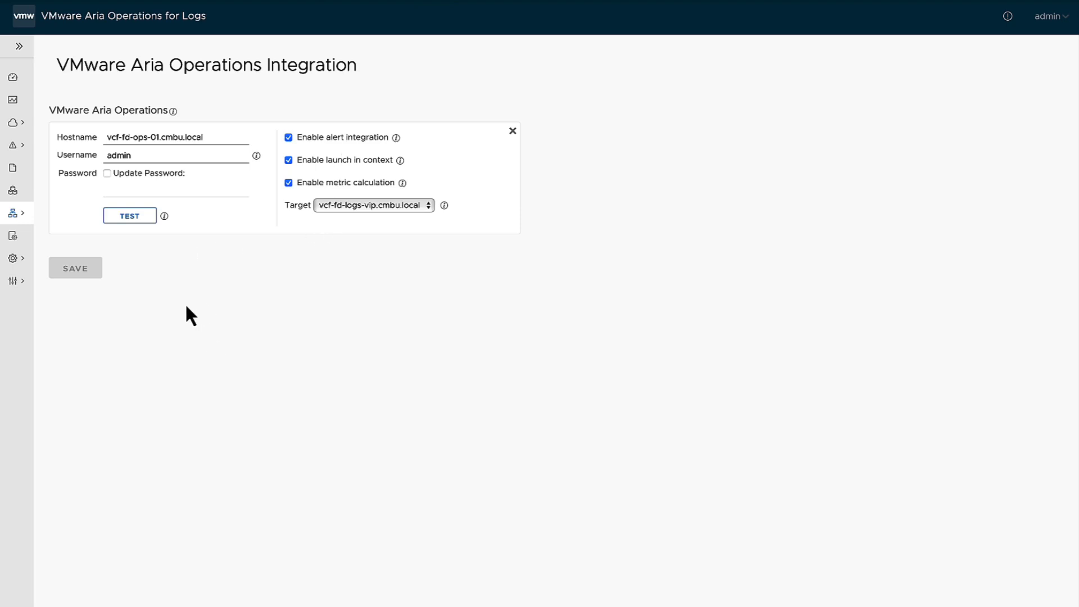
{"action": "mouse_move", "coordinate": [167, 282]}
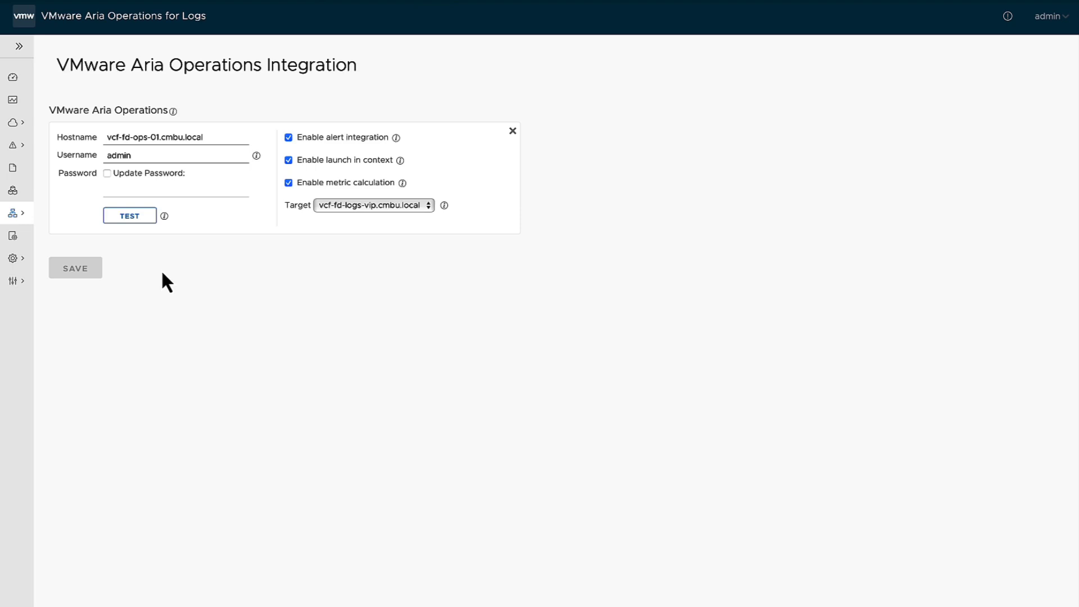
{"action": "left_click", "coordinate": [373, 206]}
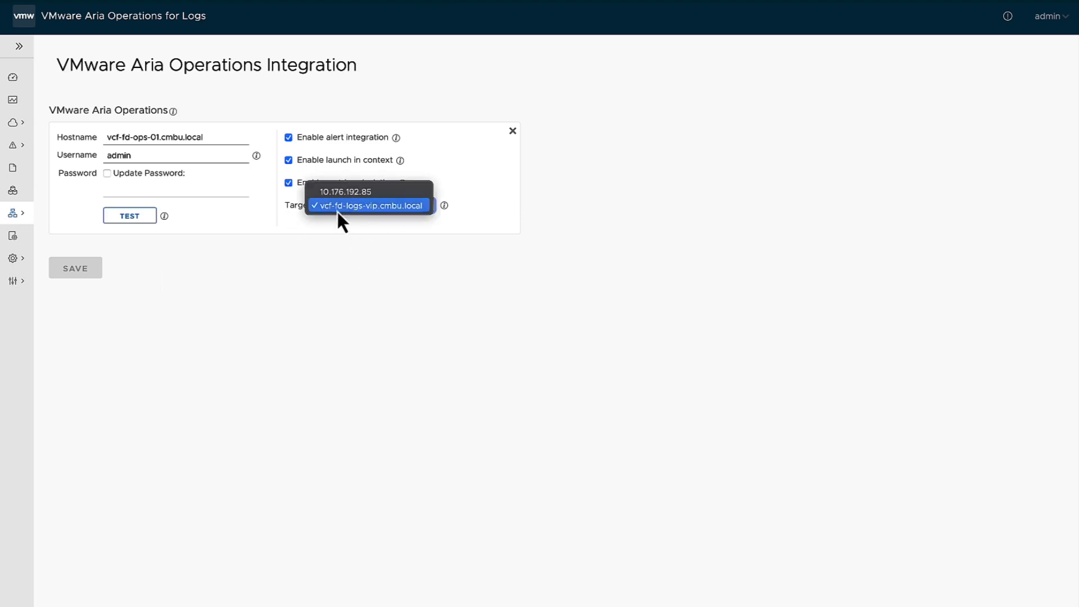
{"action": "left_click", "coordinate": [368, 205]}
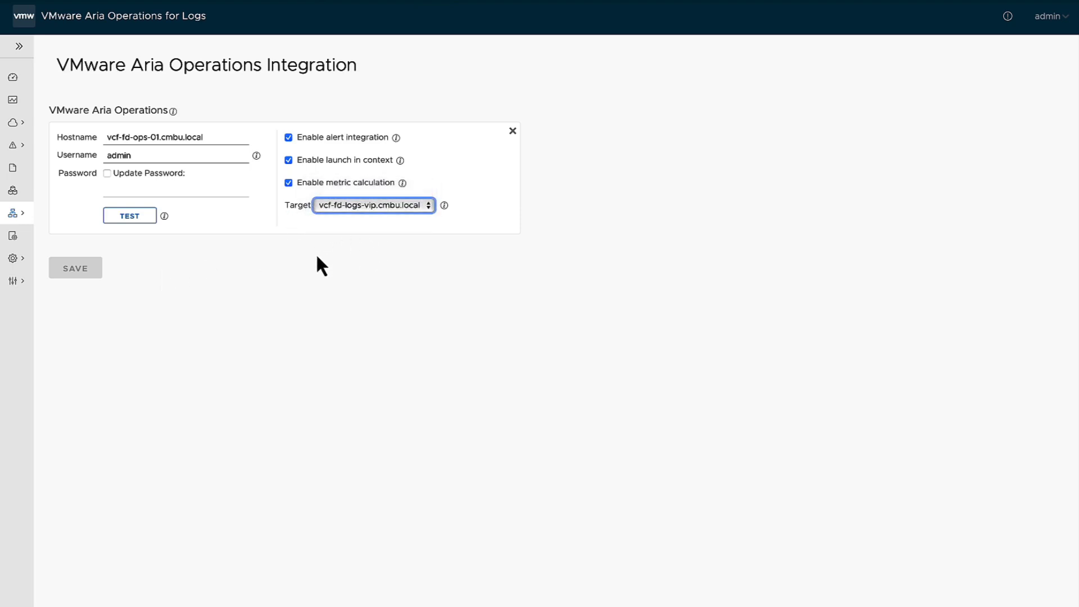